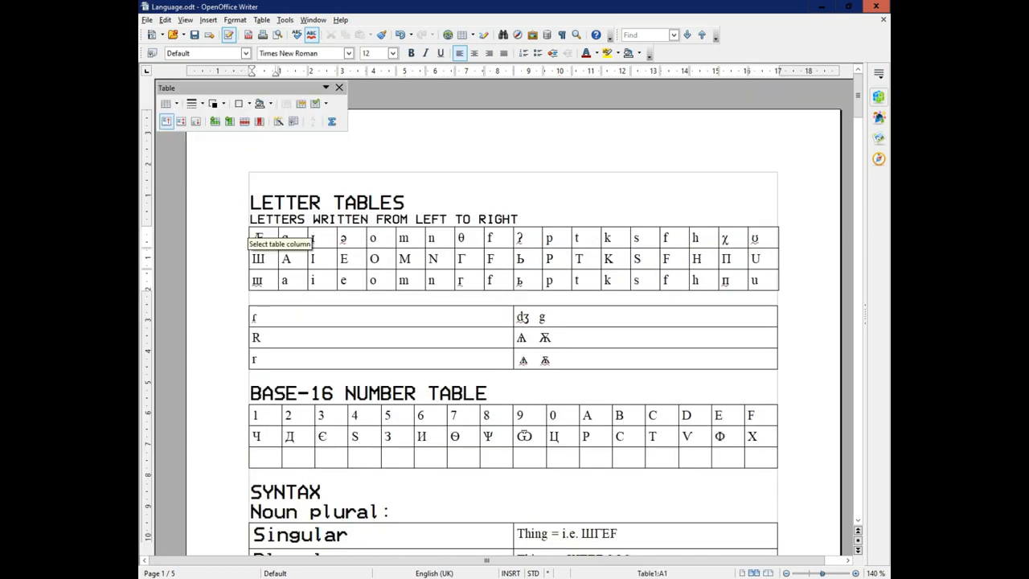
Scroll past the Syntax section to the verb Model 1 and Model 2 tables and special-case note.
{"action": "scroll", "scroll_direction": "down", "scroll_amount": 3}
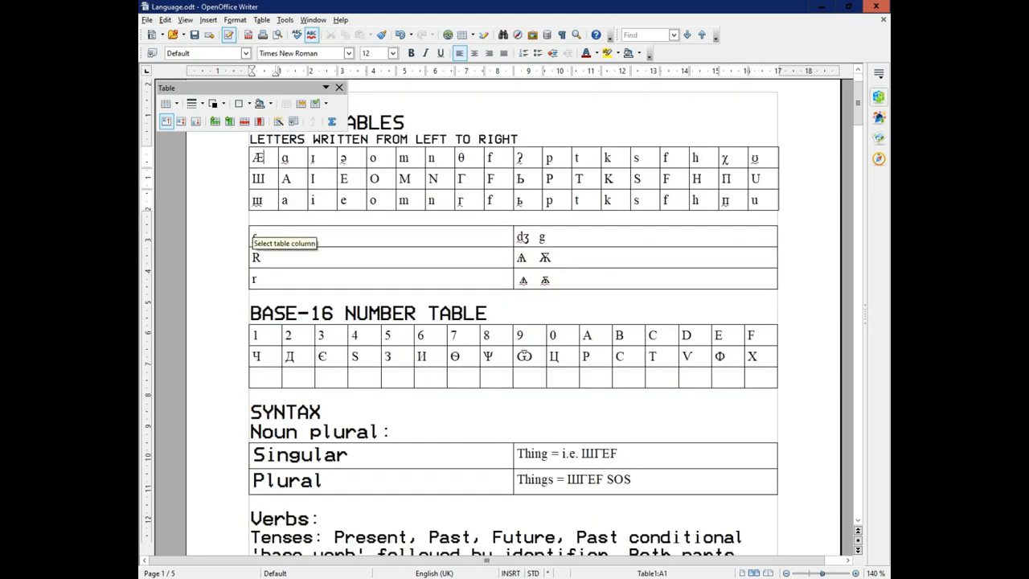
{"action": "scroll", "scroll_direction": "down", "scroll_amount": 3}
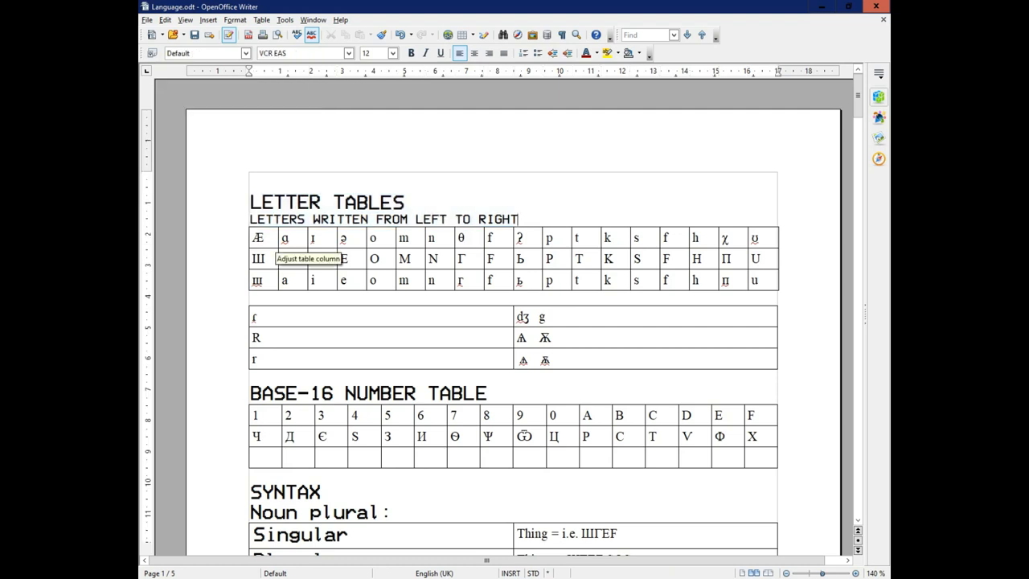
{"action": "left_click", "coordinate": [258, 237]}
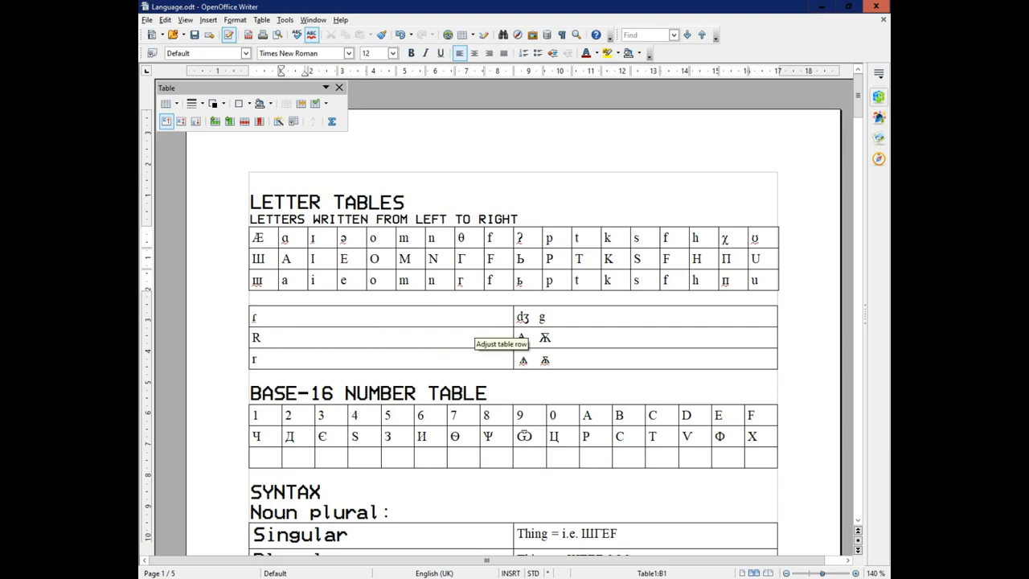
{"action": "mouse_move", "coordinate": [521, 258]}
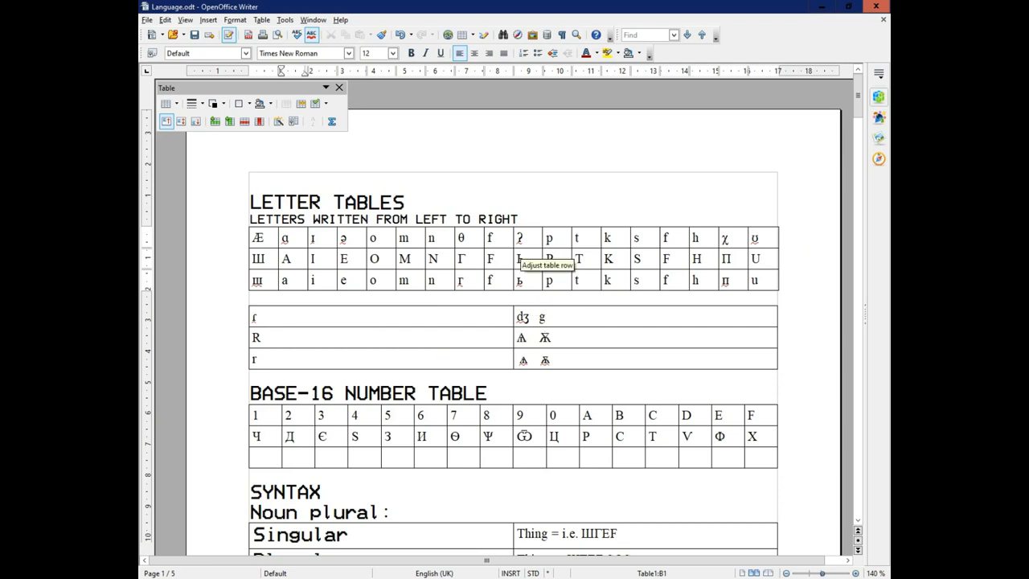
{"action": "mouse_move", "coordinate": [399, 387]}
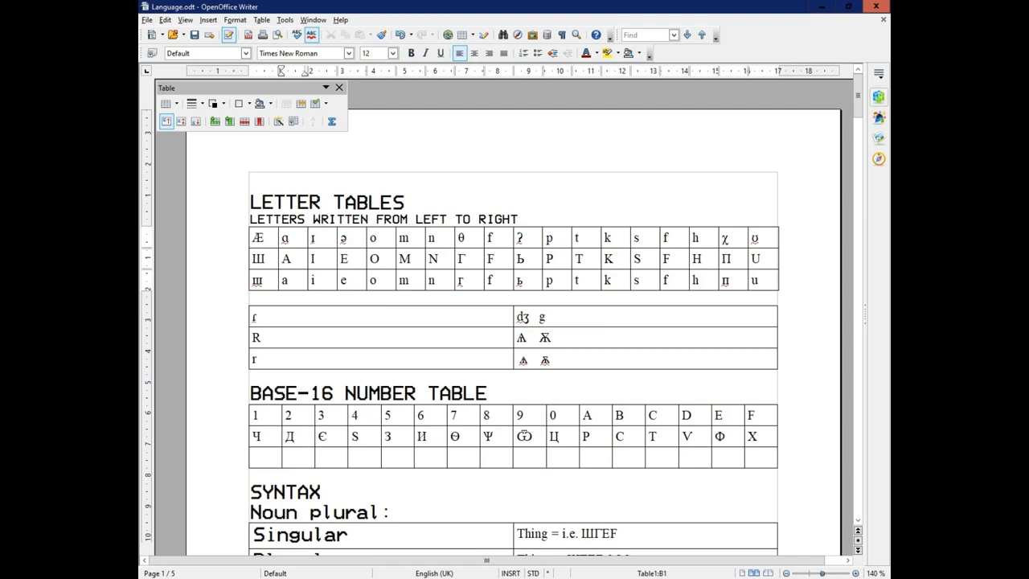
{"action": "mouse_move", "coordinate": [257, 336]}
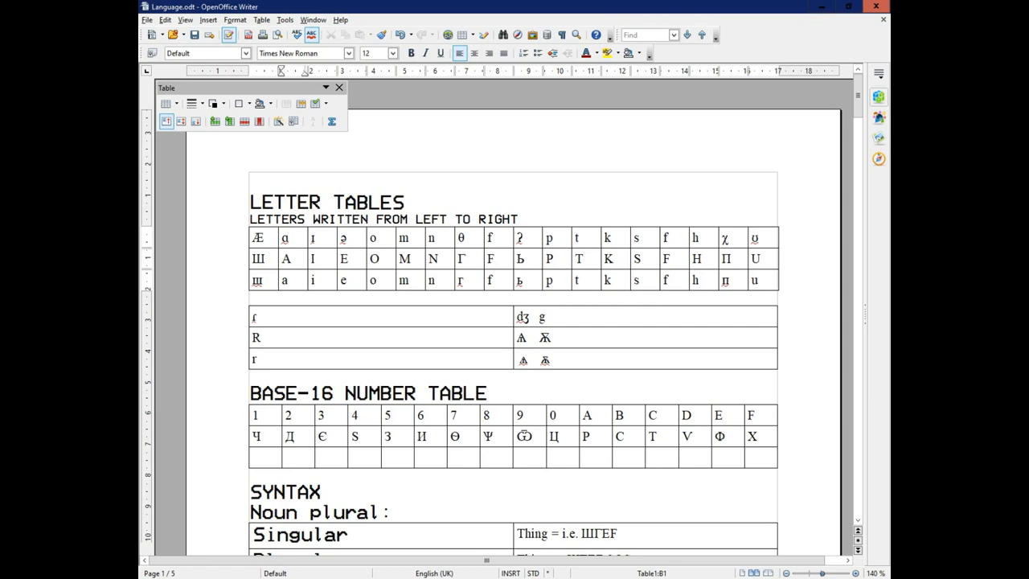
{"action": "scroll", "scroll_direction": "down", "scroll_amount": 3}
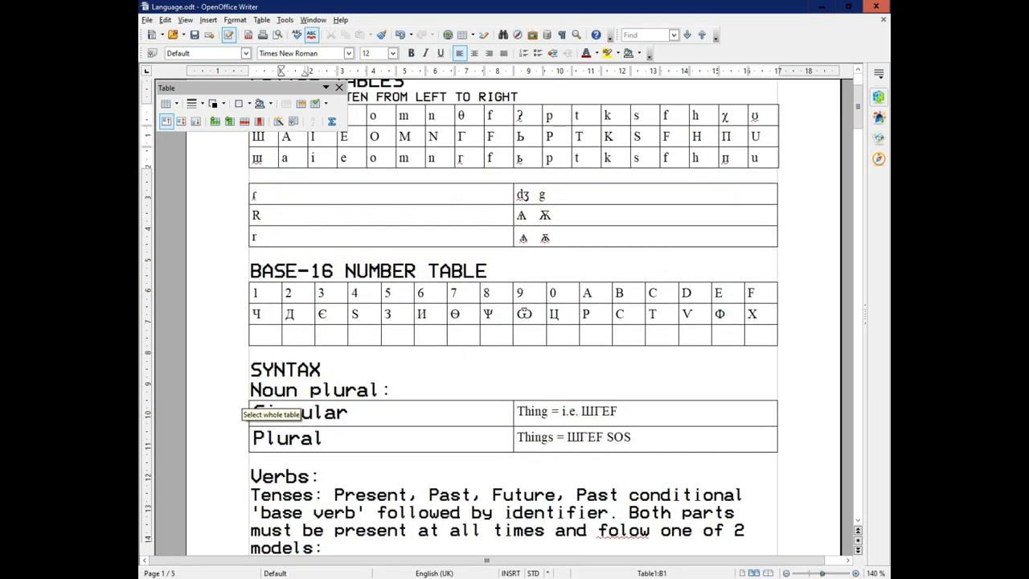
{"action": "scroll", "scroll_direction": "down", "scroll_amount": 3}
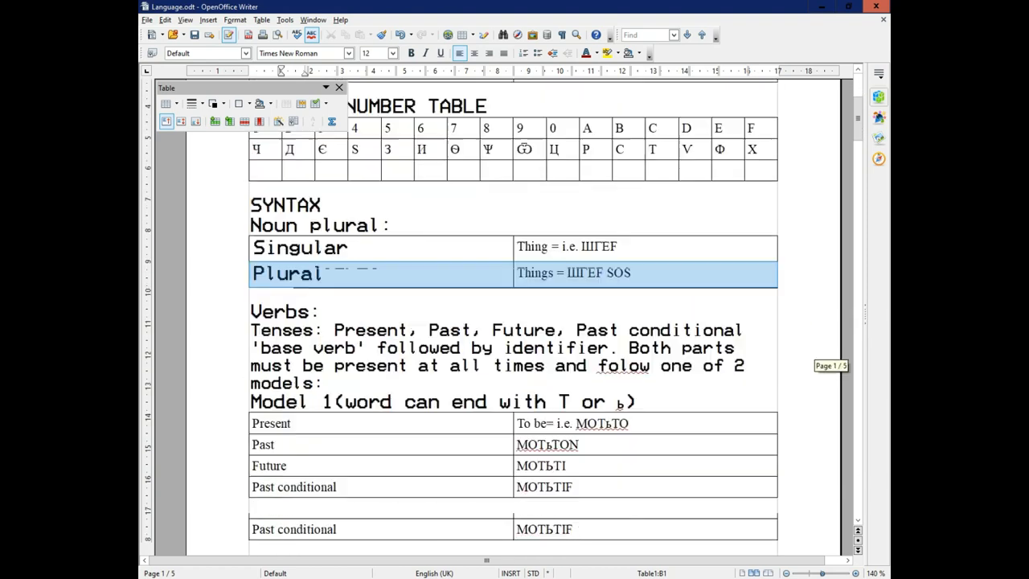
{"action": "scroll", "scroll_direction": "down", "scroll_amount": 3}
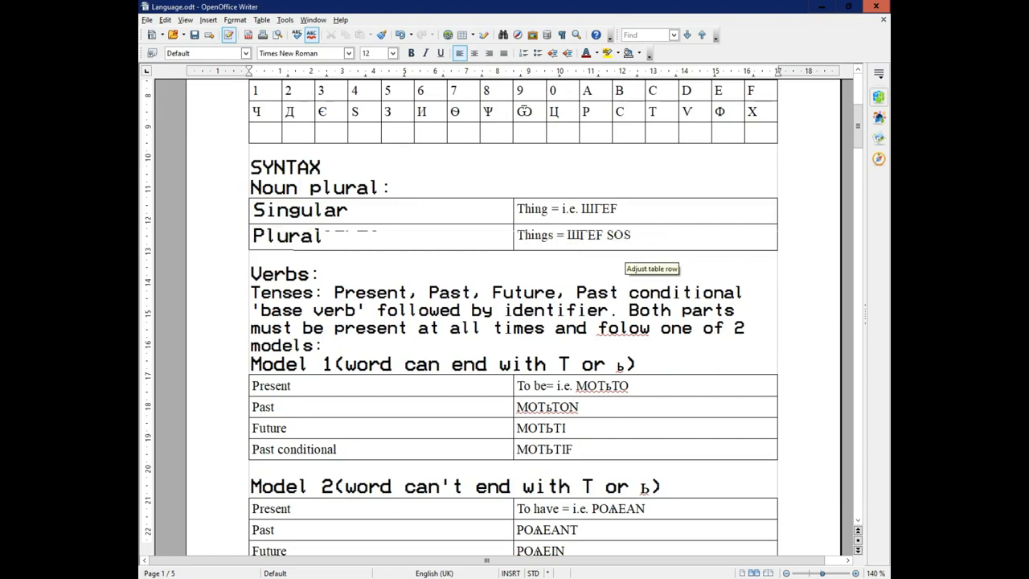
{"action": "scroll", "scroll_direction": "down", "scroll_amount": 3}
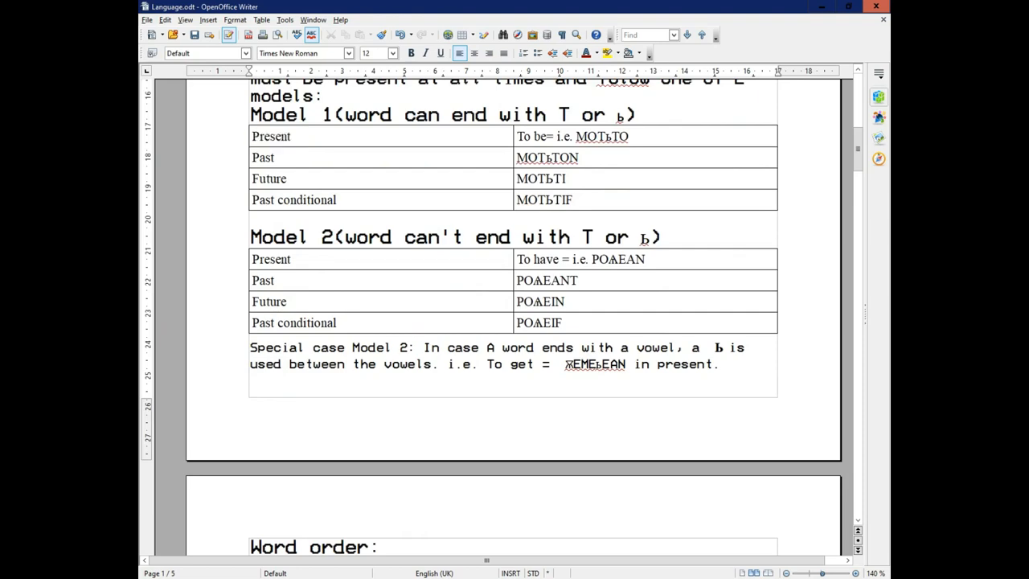
Scroll through Word order and Prefixes & Suffixes, clicking the Comparative example cell, to the pronoun tables.
{"action": "scroll", "scroll_direction": "down", "scroll_amount": 3}
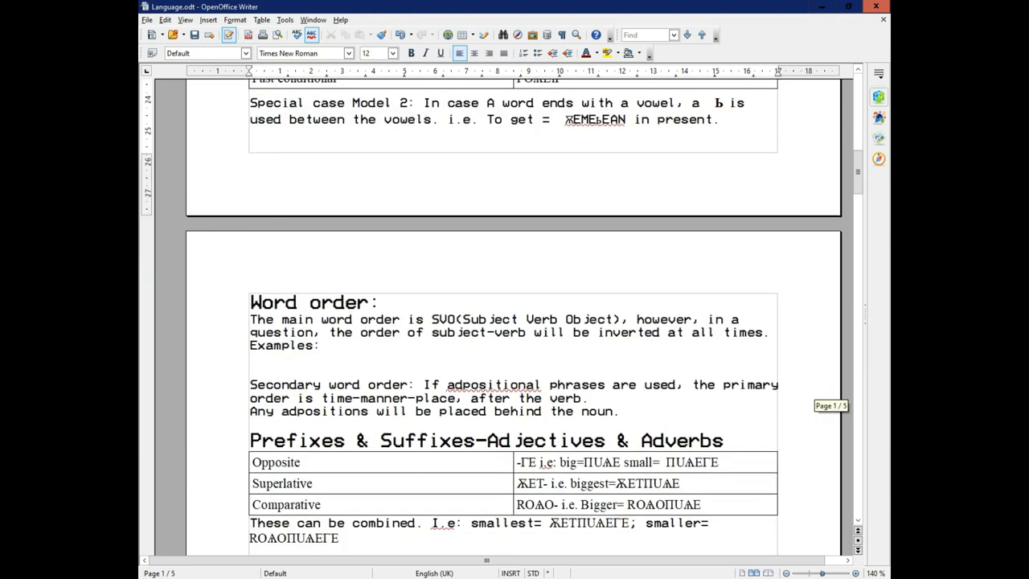
{"action": "left_click_drag", "start_coordinate": [250, 301], "coordinate": [319, 345]}
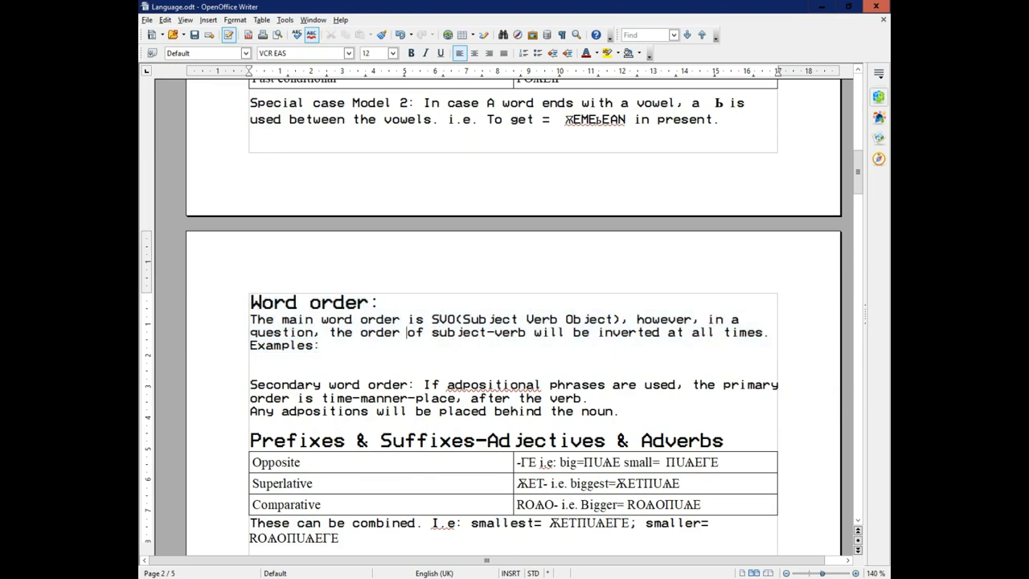
{"action": "scroll", "scroll_direction": "down", "scroll_amount": 3}
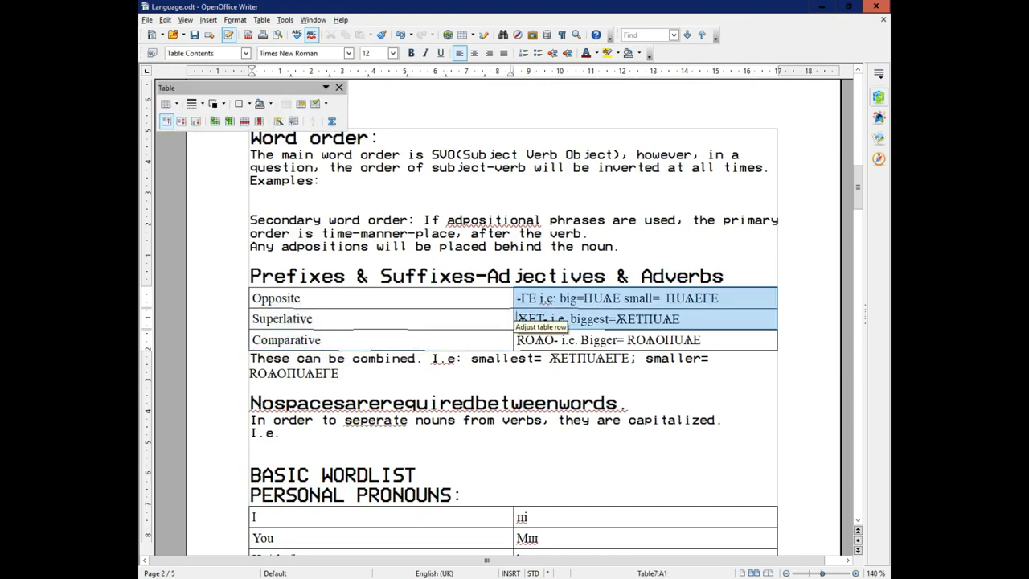
{"action": "left_click", "coordinate": [590, 339]}
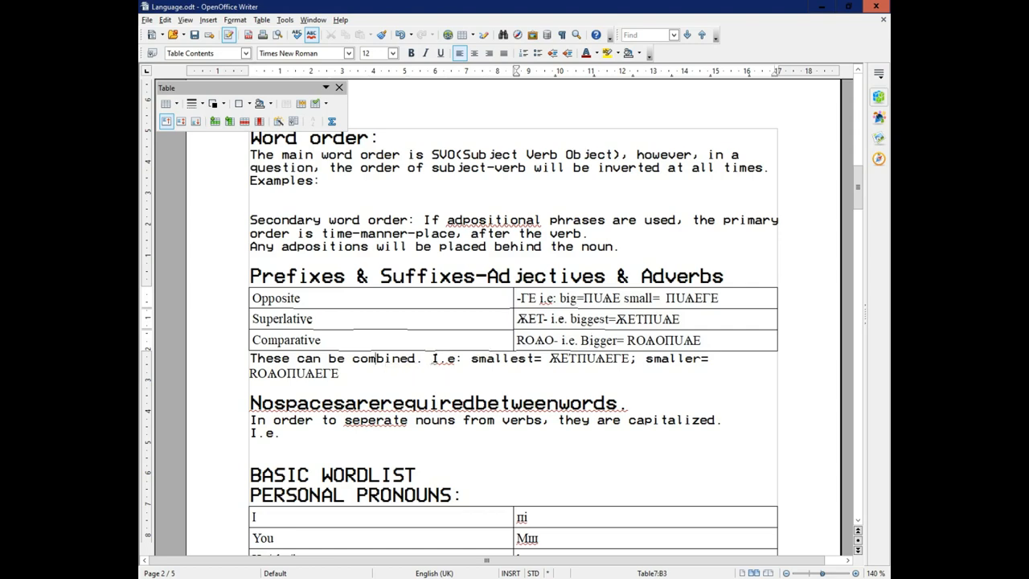
{"action": "scroll", "scroll_direction": "down", "scroll_amount": 3}
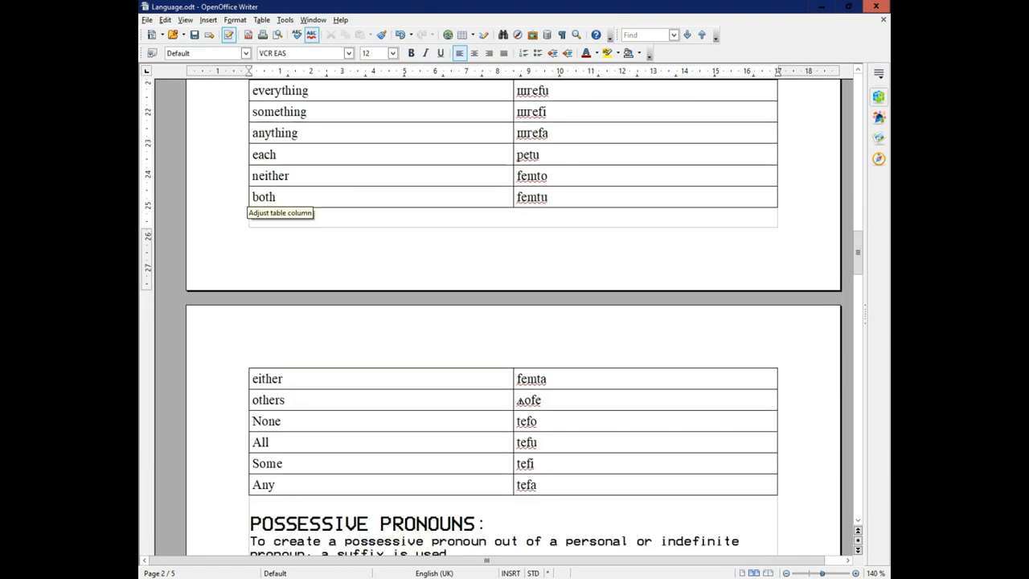
Return to the Word order section and place the cursor on the empty line under Examples.
{"action": "scroll", "scroll_direction": "down", "scroll_amount": 3}
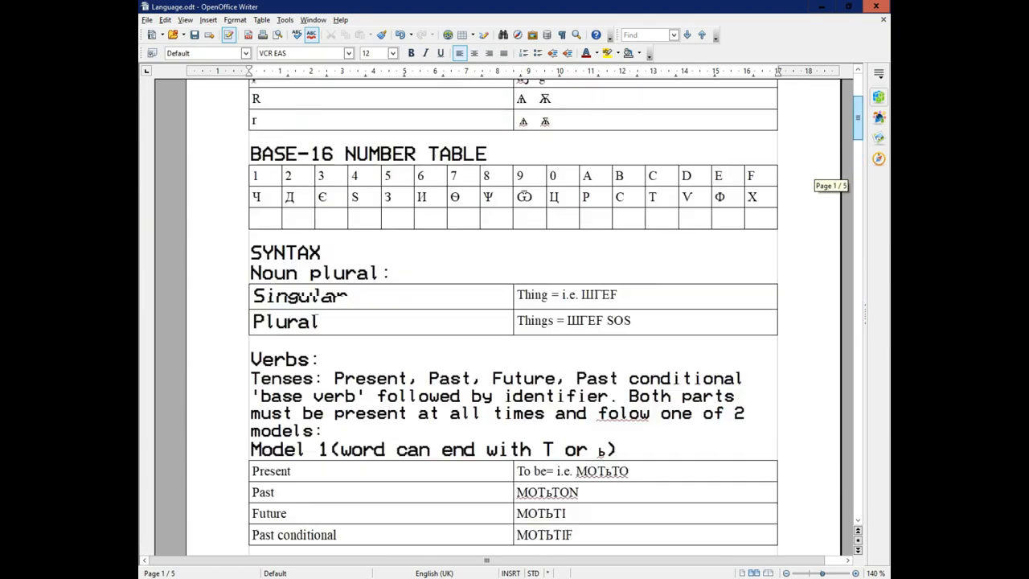
{"action": "scroll", "scroll_direction": "down", "scroll_amount": 3}
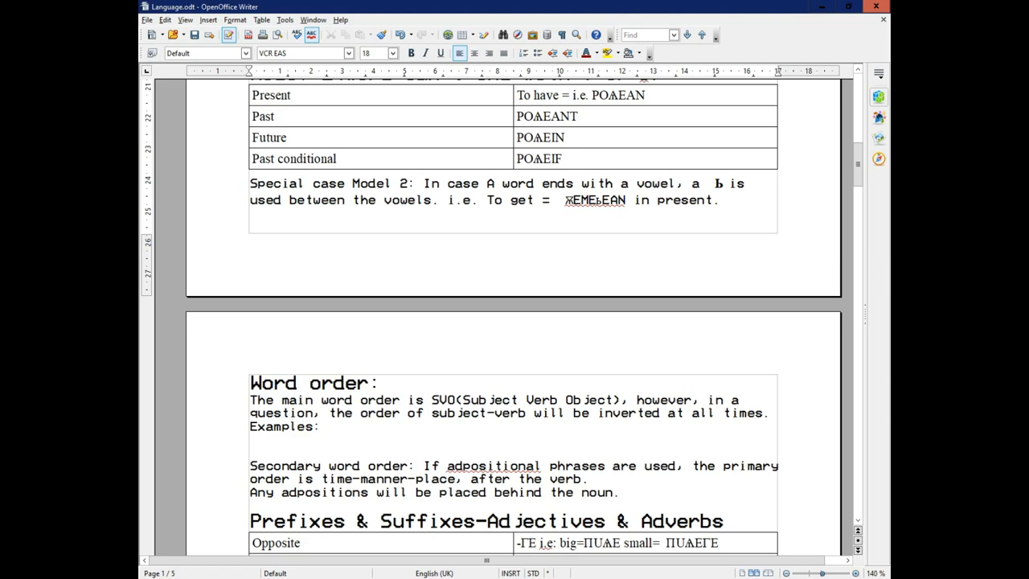
{"action": "left_click_drag", "start_coordinate": [250, 382], "coordinate": [319, 426]}
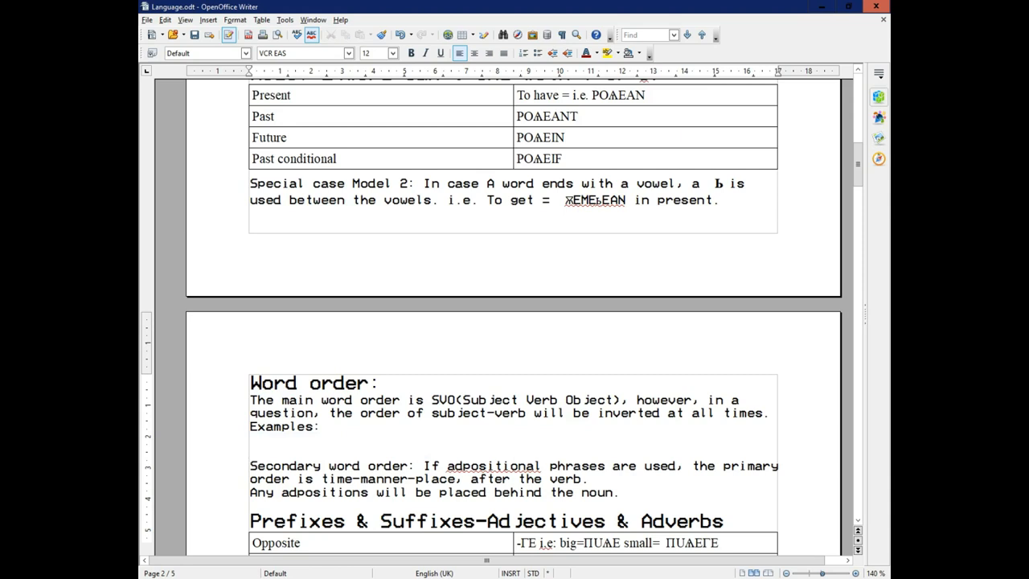
{"action": "left_click", "coordinate": [250, 453]}
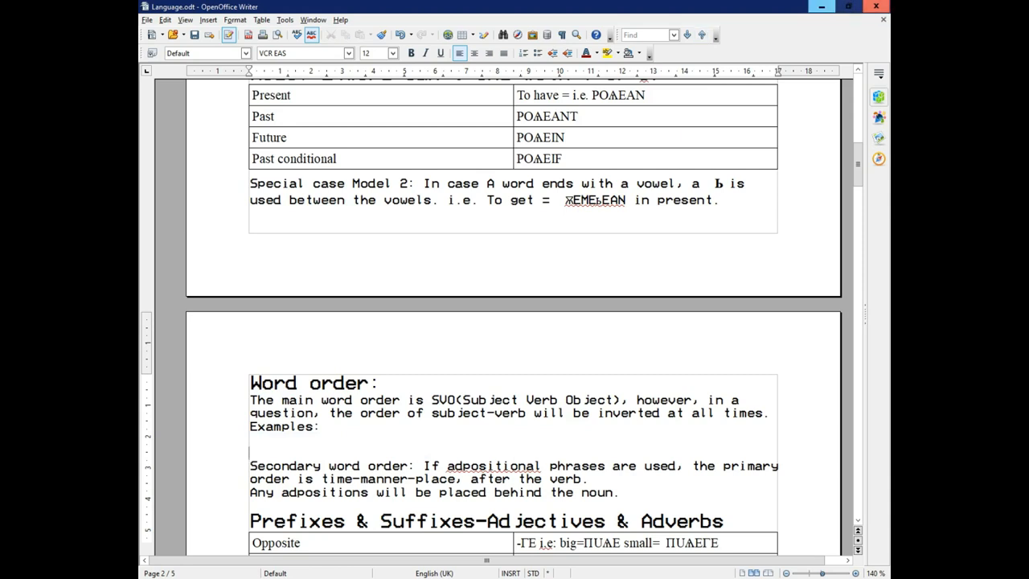